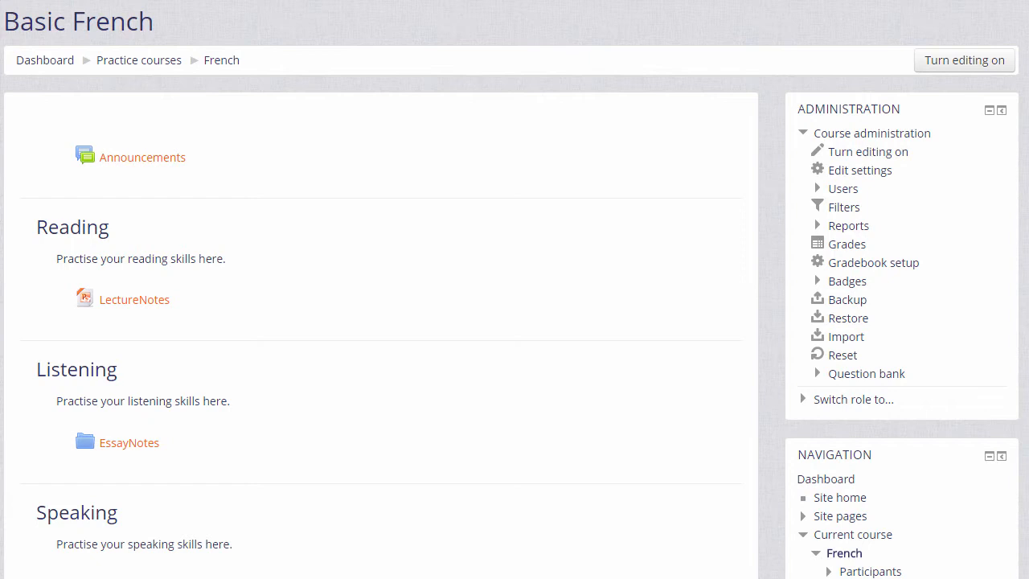
{"action": "mouse_move", "coordinate": [964, 59]}
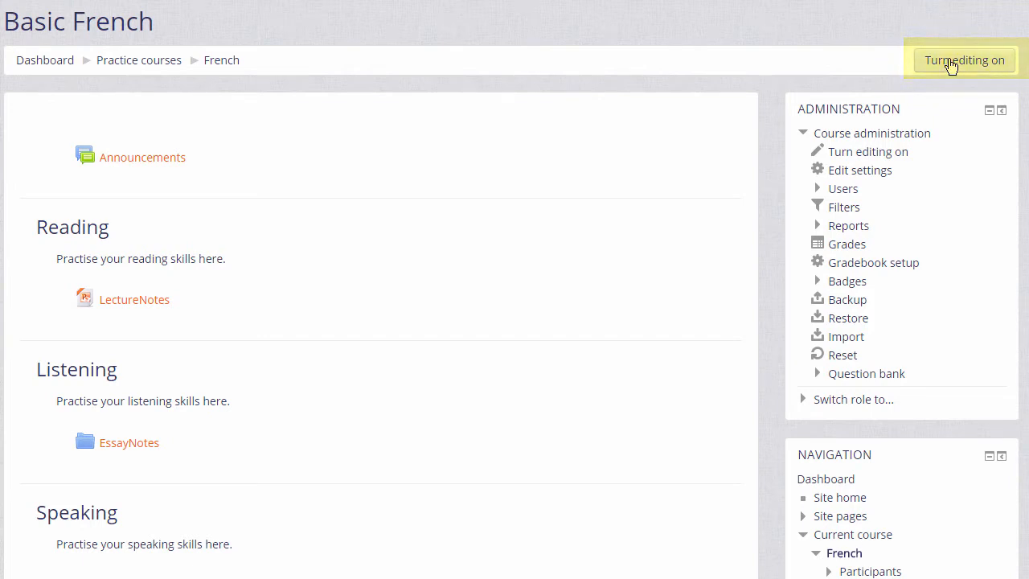
{"action": "mouse_move", "coordinate": [868, 151]}
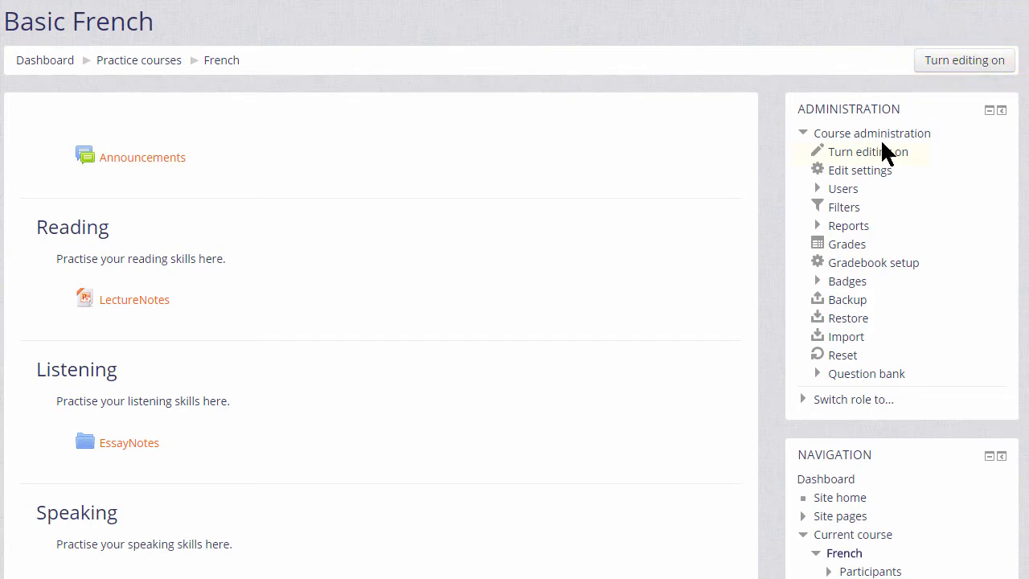
Turn editing on for the Basic French course page
{"action": "left_click", "coordinate": [868, 152]}
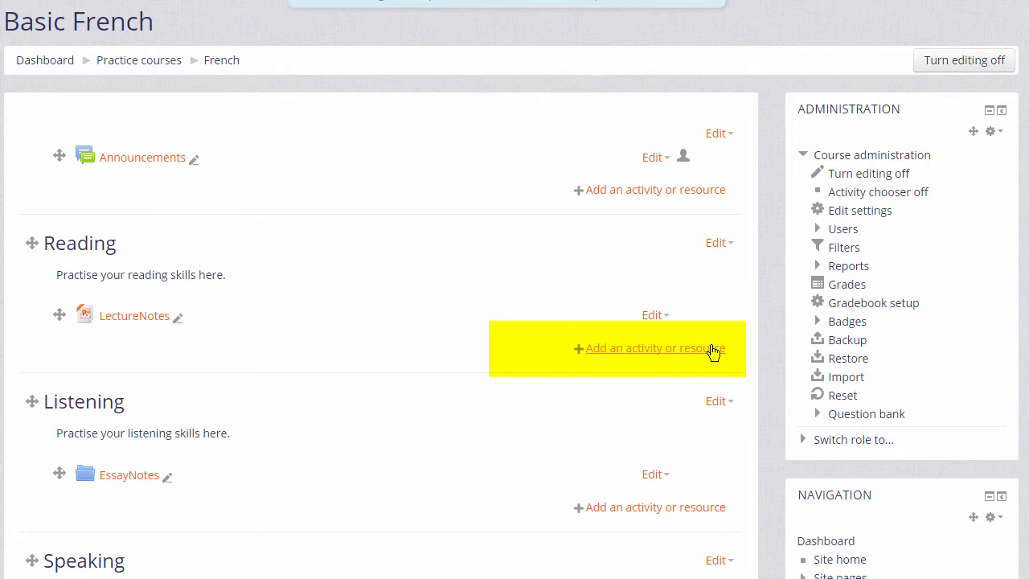
Start adding a resource to Reading and choose File under Resources
{"action": "left_click", "coordinate": [649, 347]}
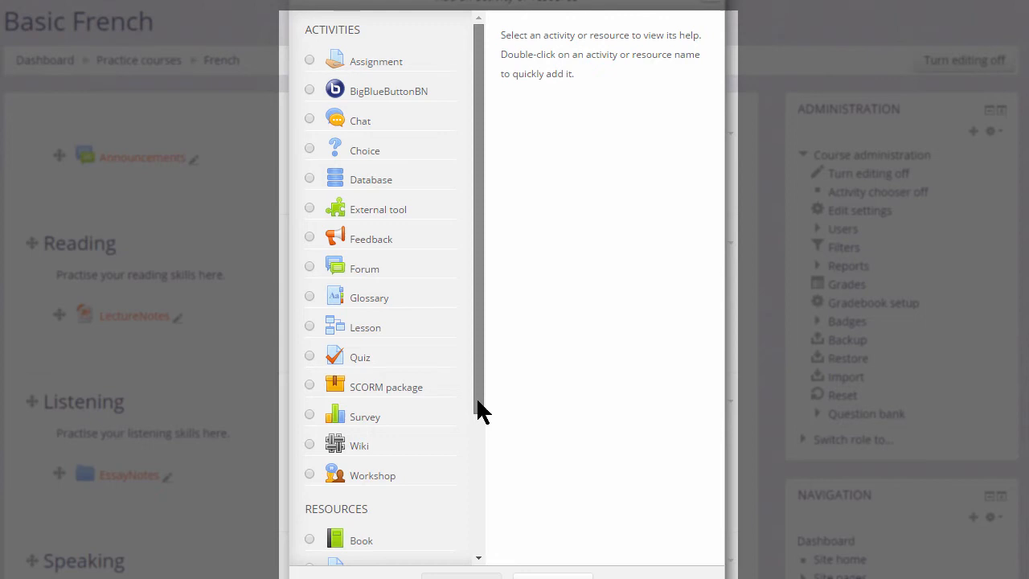
{"action": "scroll", "scroll_direction": "down", "scroll_amount": 3}
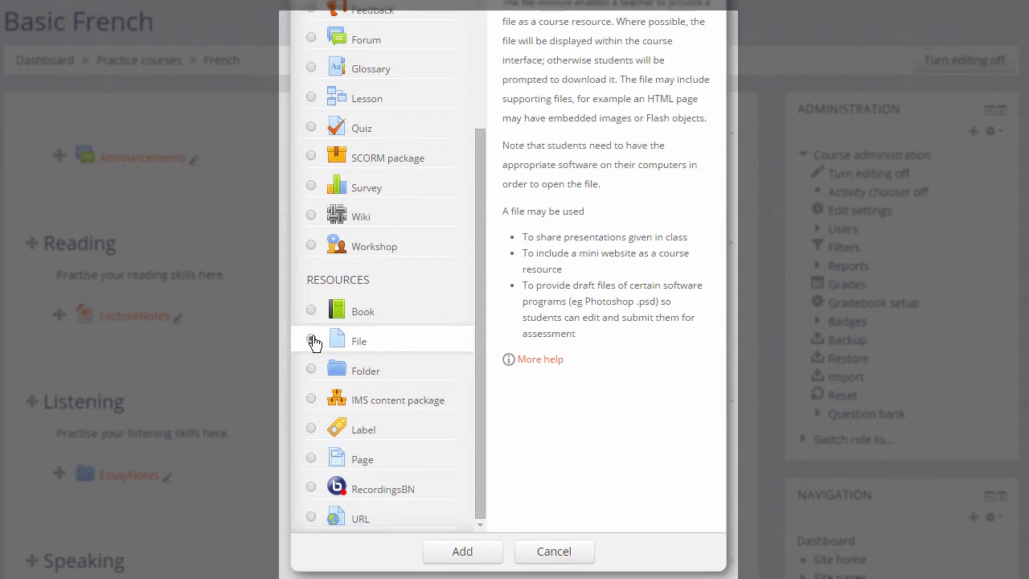
{"action": "left_click", "coordinate": [311, 338]}
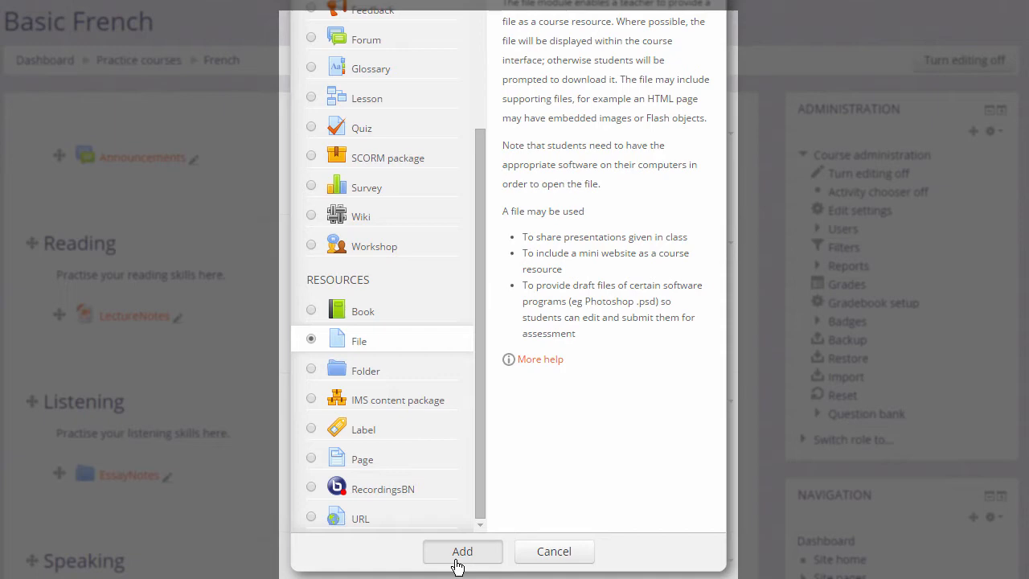
Confirm the File resource and describe it as a PDF file of revision notes to help you
{"action": "left_click", "coordinate": [461, 552]}
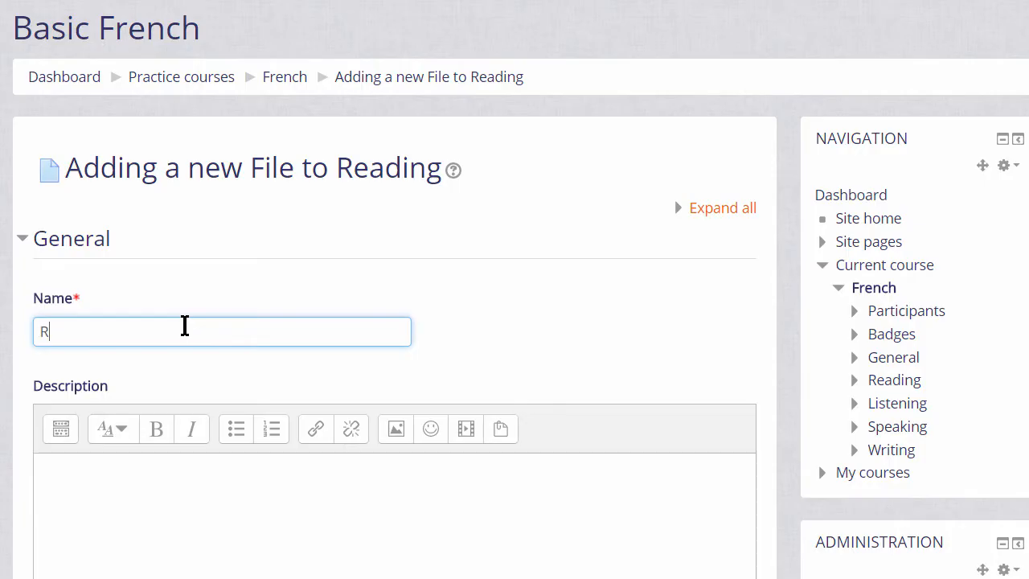
{"action": "type", "text": "evision Notes"}
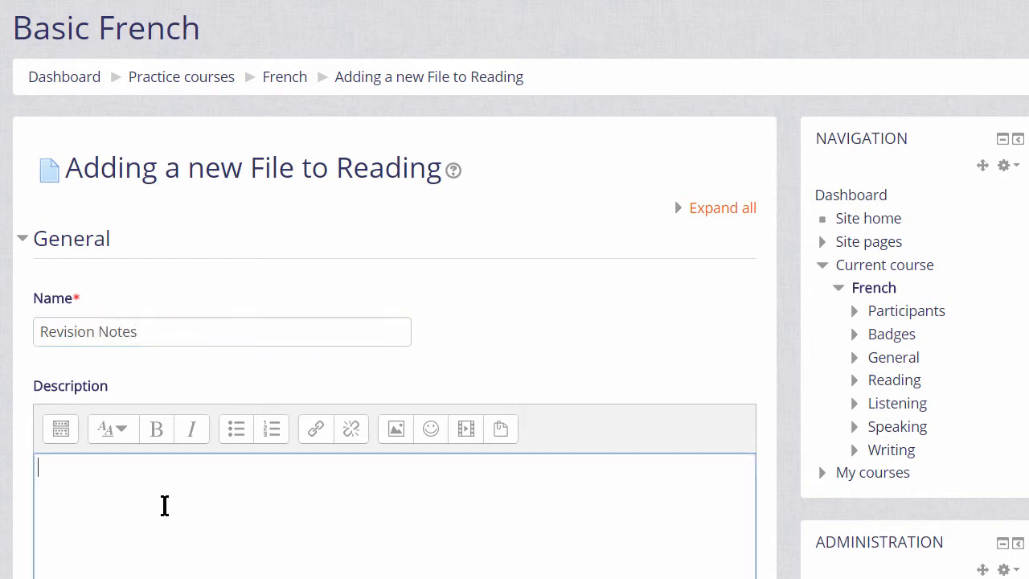
{"action": "type", "text": "A P"}
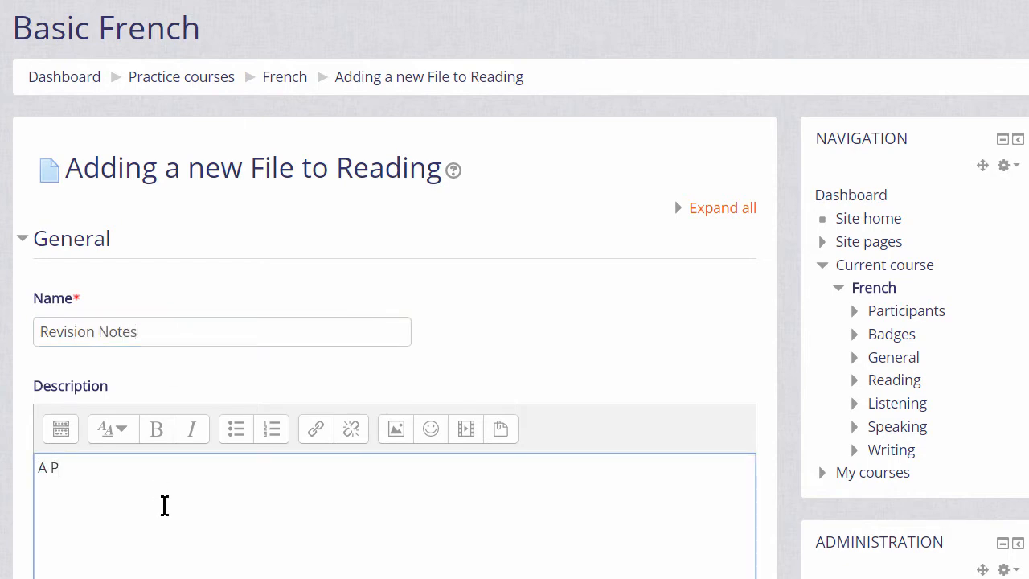
{"action": "type", "text": "DF file of revision notes to hel"}
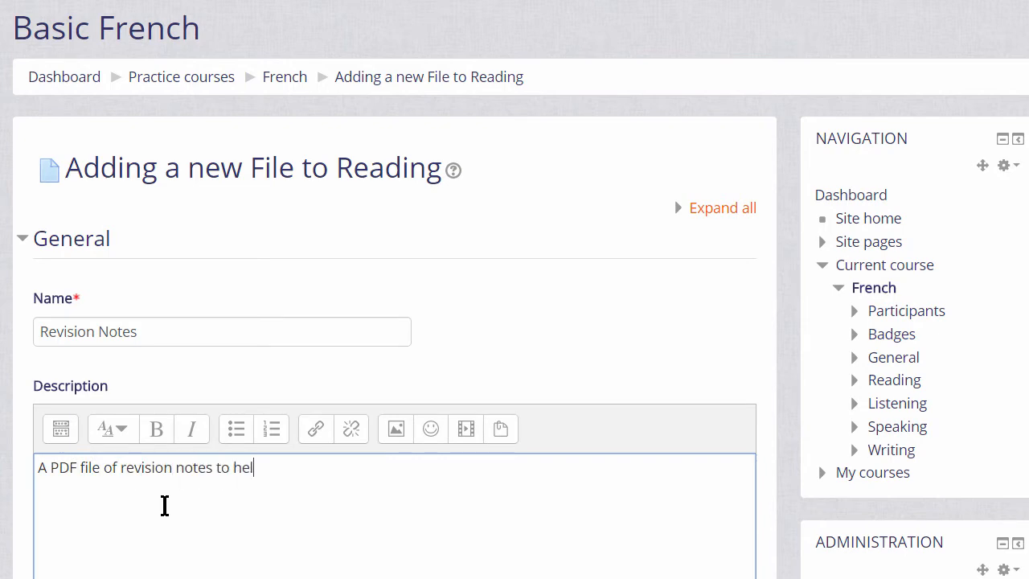
{"action": "type", "text": "p you"}
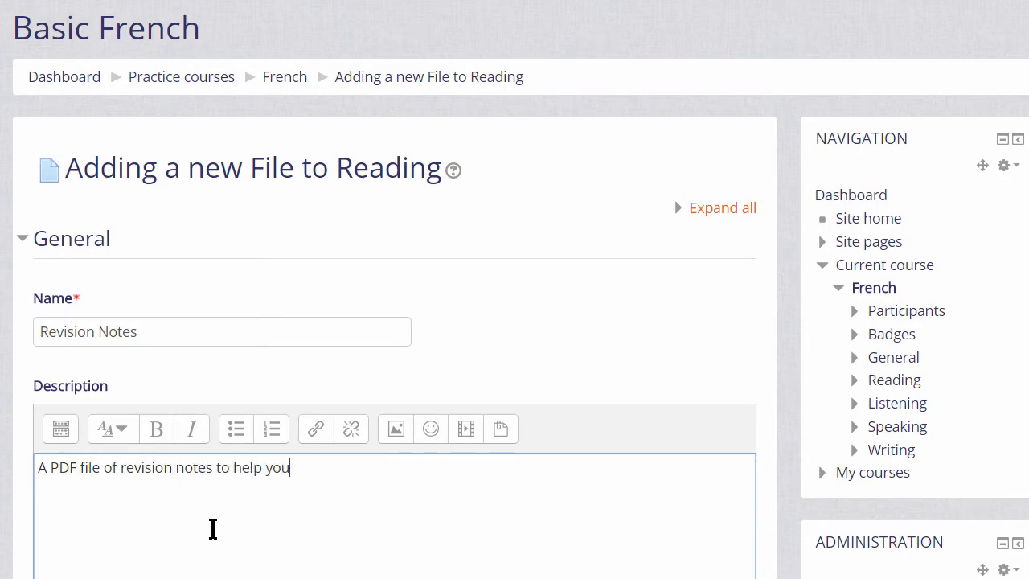
Move down the new File form to the still-empty Select files section
{"action": "scroll", "scroll_direction": "up", "scroll_amount": 3}
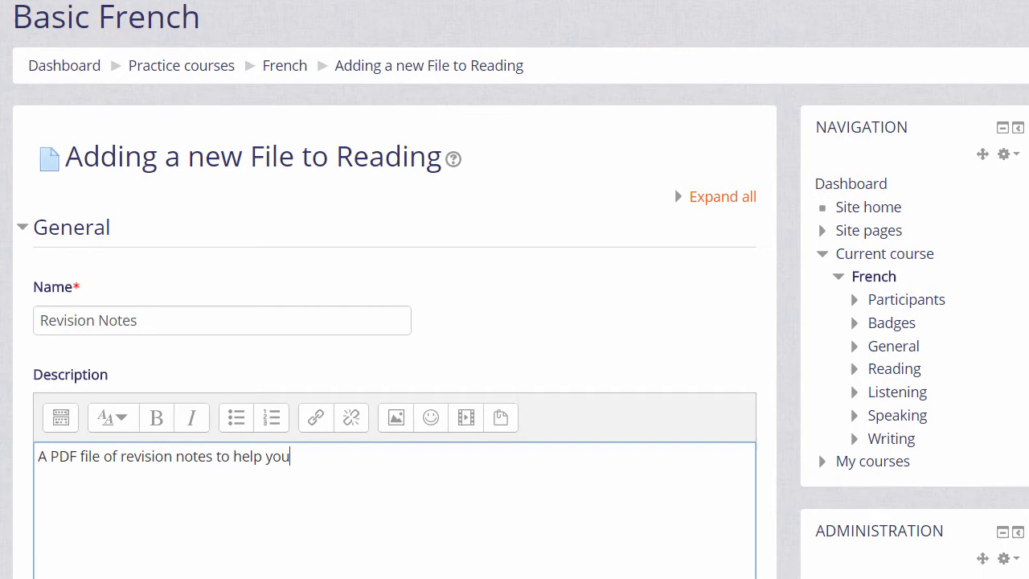
{"action": "scroll", "scroll_direction": "down", "scroll_amount": 3}
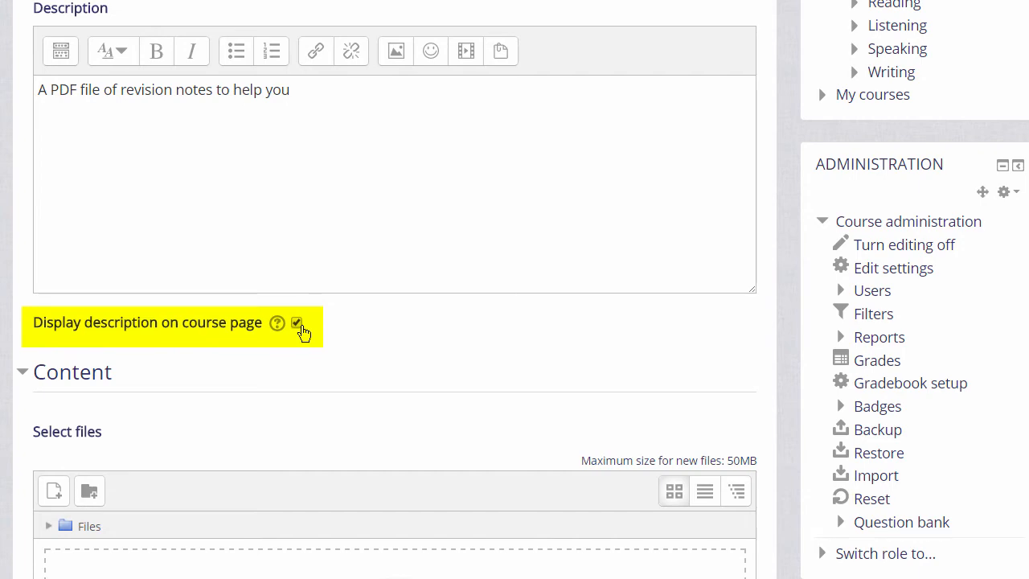
{"action": "mouse_move", "coordinate": [336, 426]}
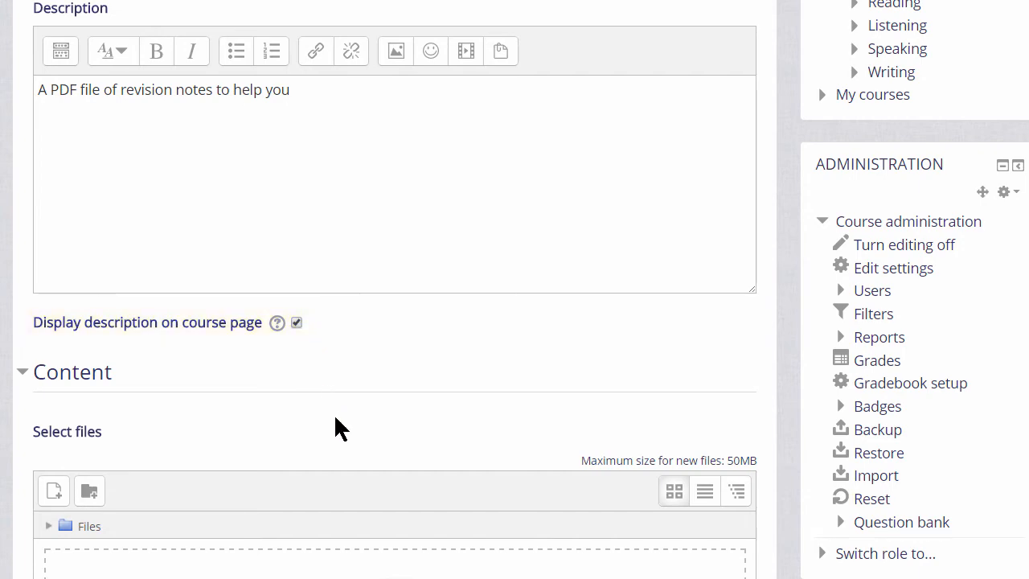
{"action": "scroll", "scroll_direction": "down", "scroll_amount": 3}
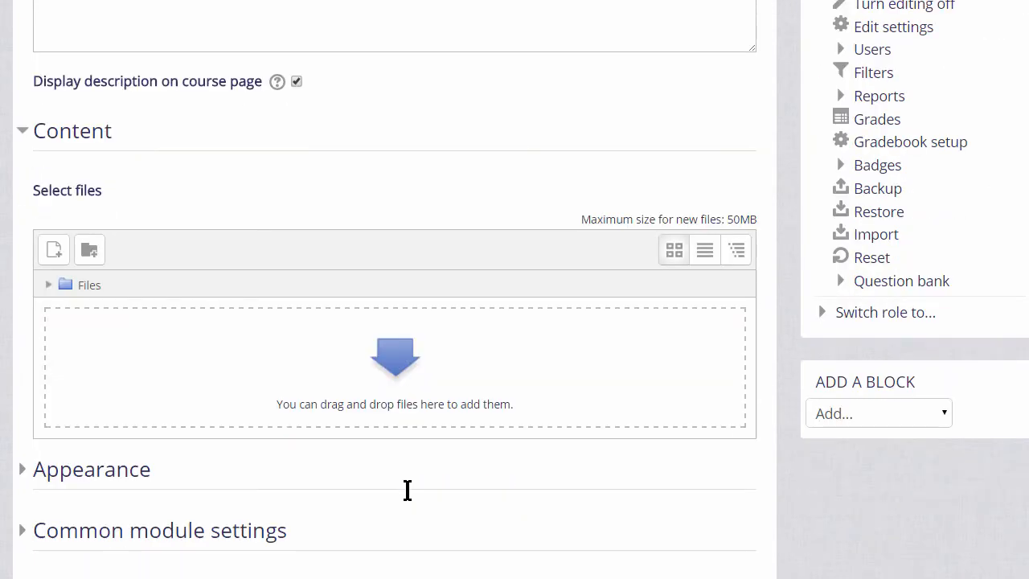
{"action": "scroll", "scroll_direction": "down", "scroll_amount": 3}
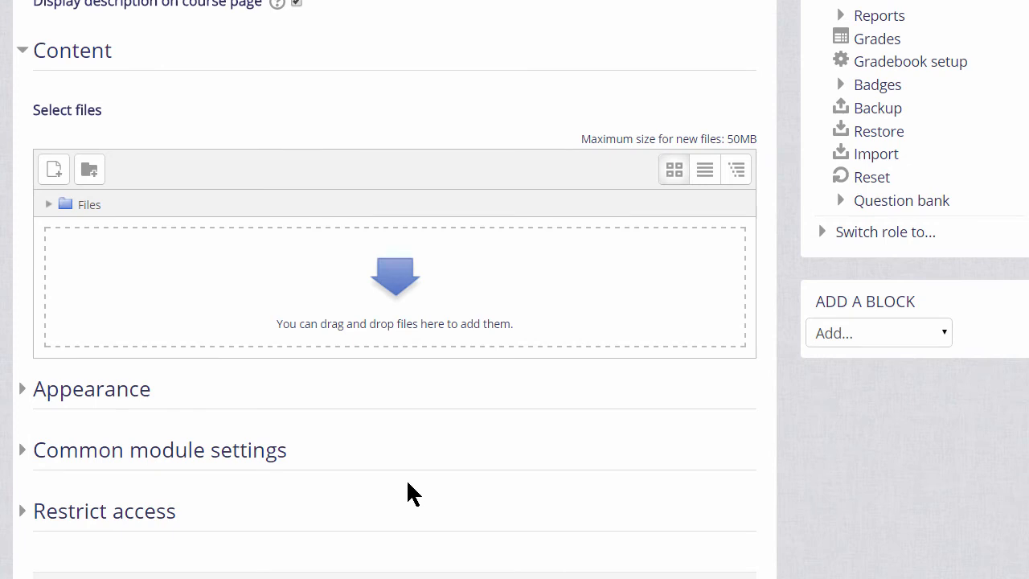
{"action": "scroll", "scroll_direction": "down", "scroll_amount": 3}
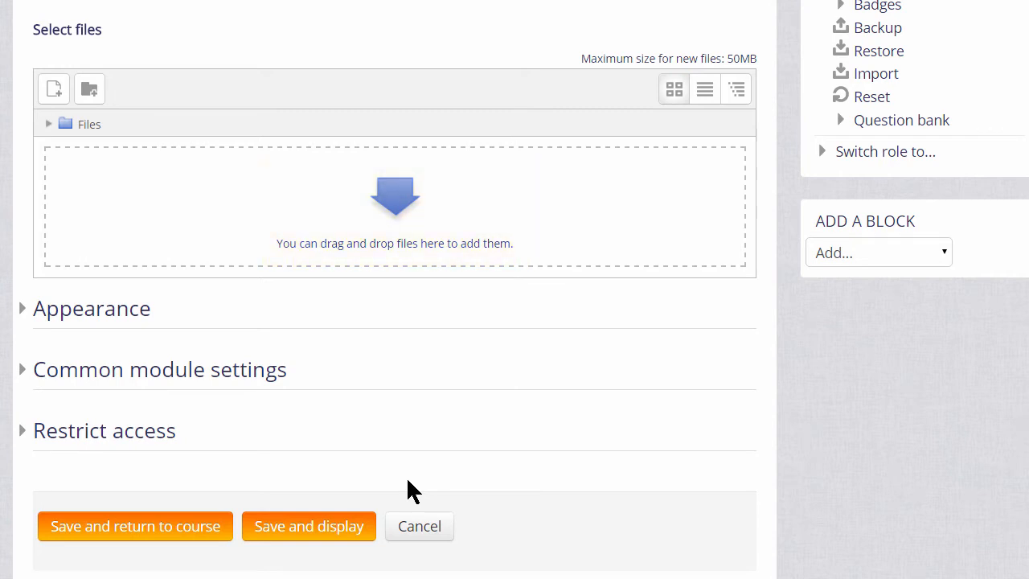
{"action": "mouse_move", "coordinate": [54, 88]}
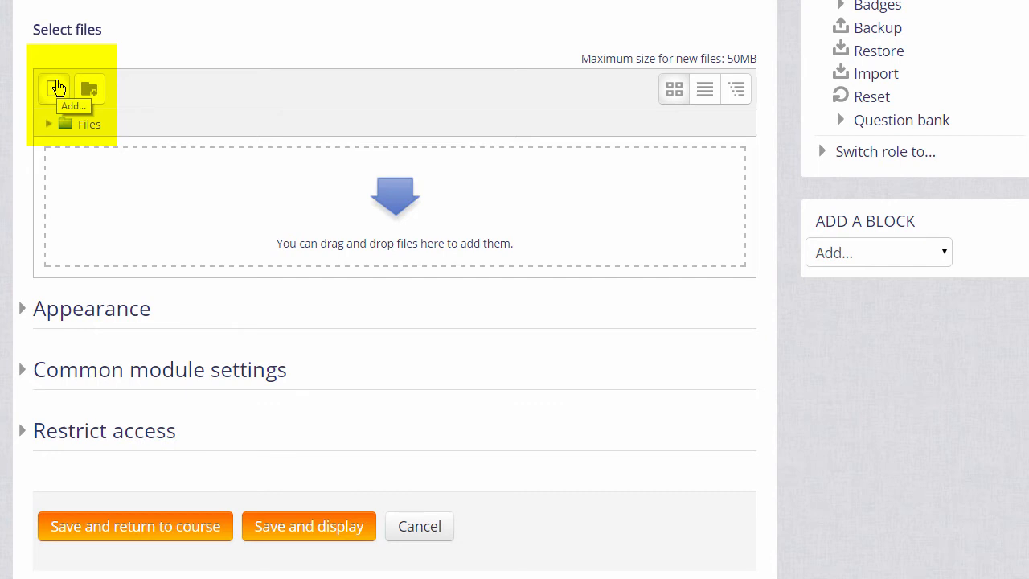
Choose RevisionNotes.pdf from the computer as the file to attach
{"action": "left_click", "coordinate": [55, 89]}
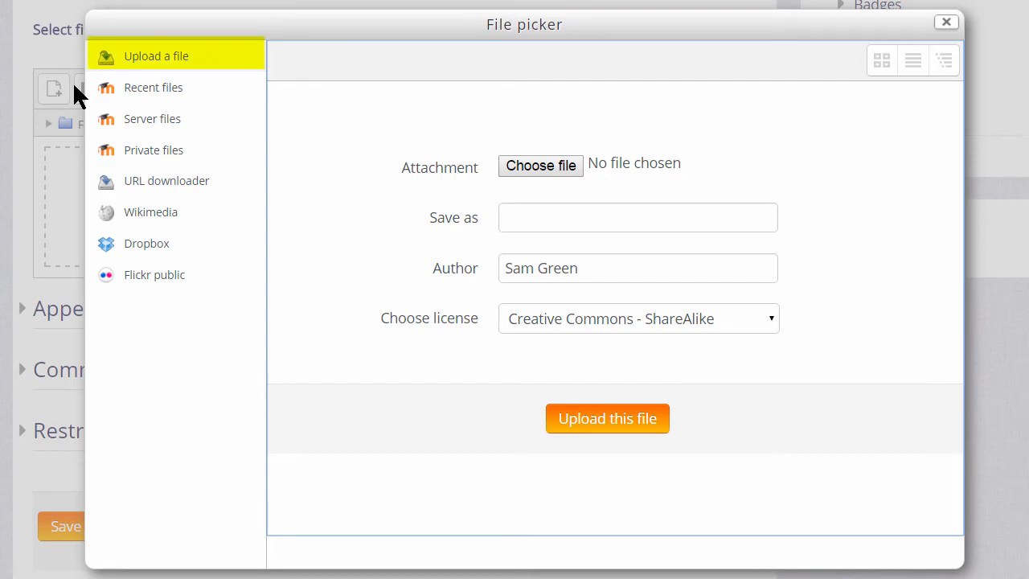
{"action": "mouse_move", "coordinate": [540, 166]}
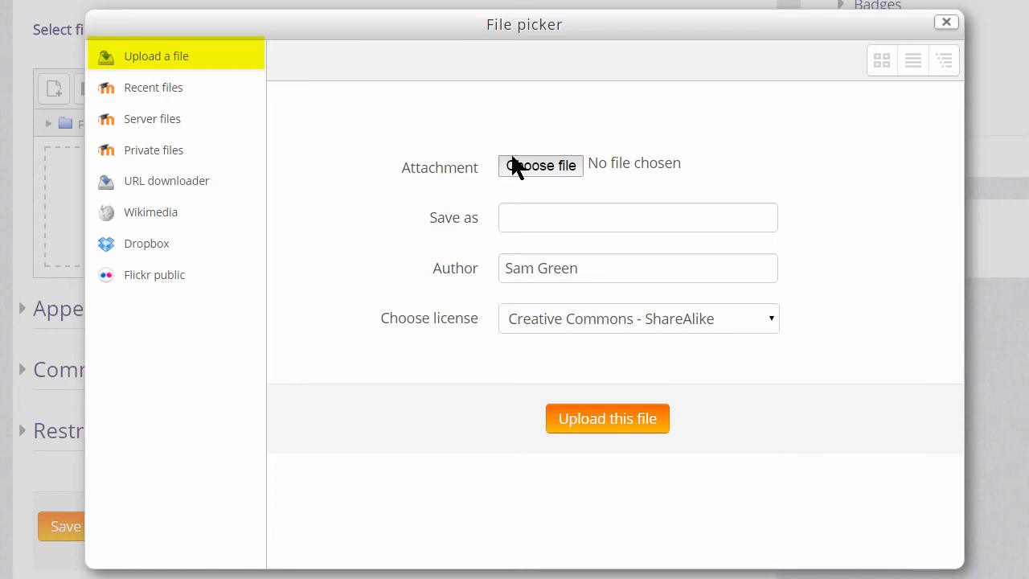
{"action": "left_click", "coordinate": [540, 166]}
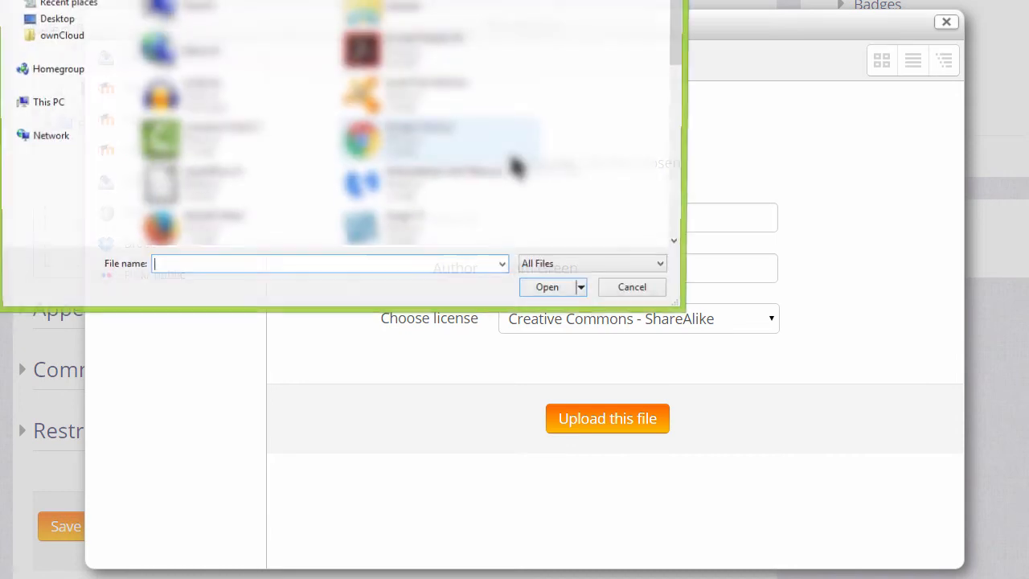
{"action": "left_click", "coordinate": [233, 184]}
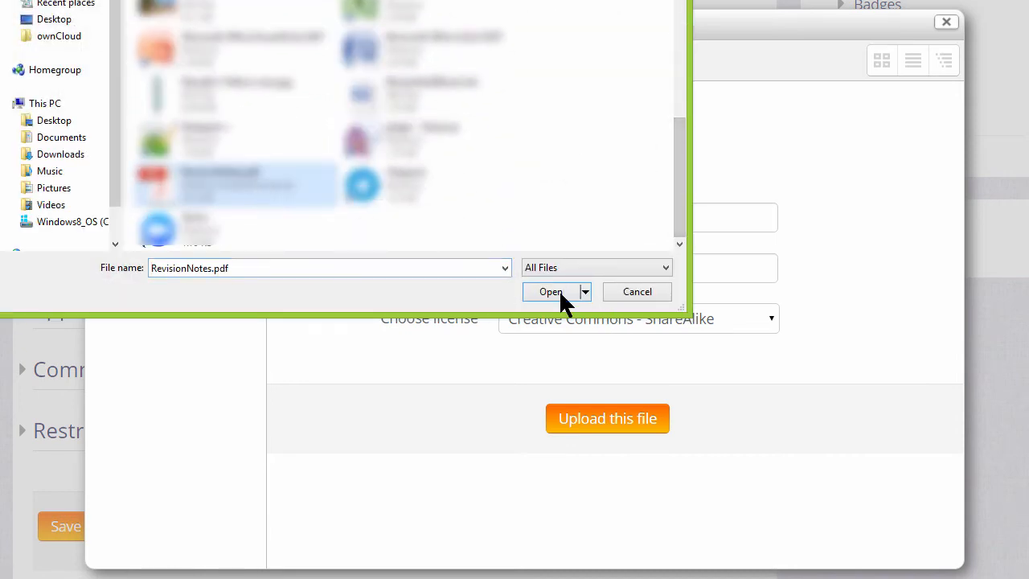
{"action": "left_click", "coordinate": [550, 291]}
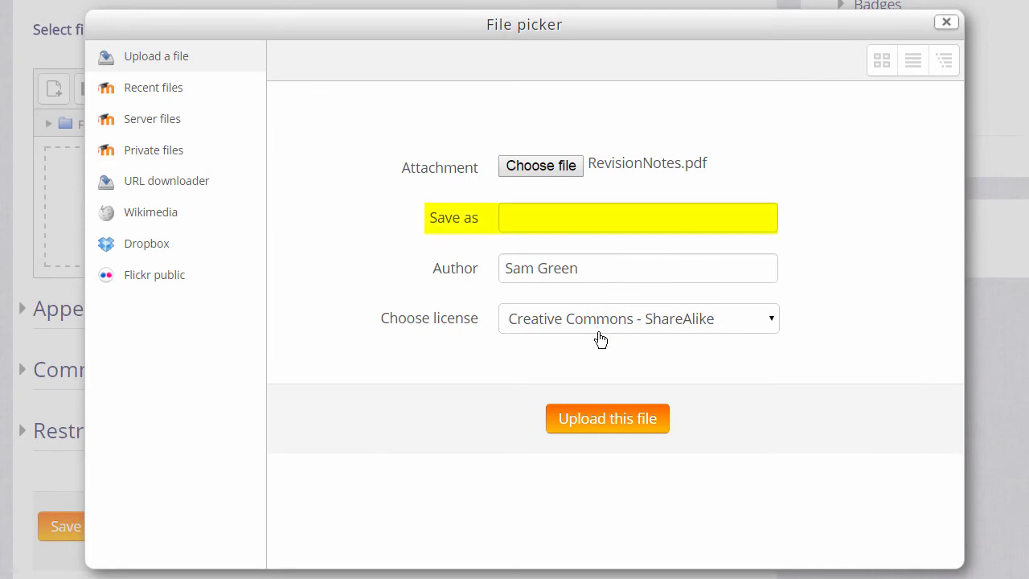
Upload RevisionNotes.pdf into the resource's files area
{"action": "left_click", "coordinate": [636, 267]}
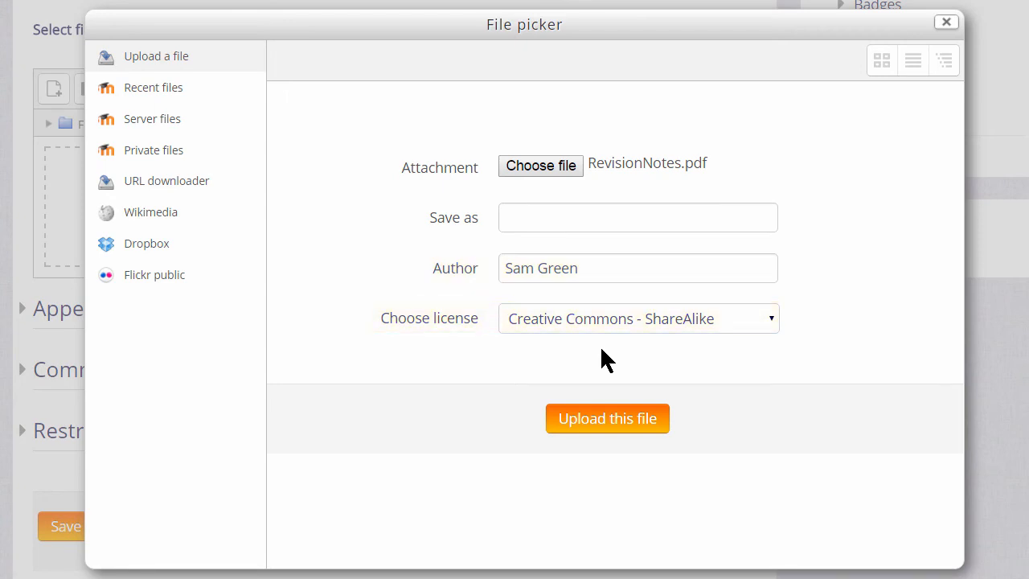
{"action": "mouse_move", "coordinate": [608, 418]}
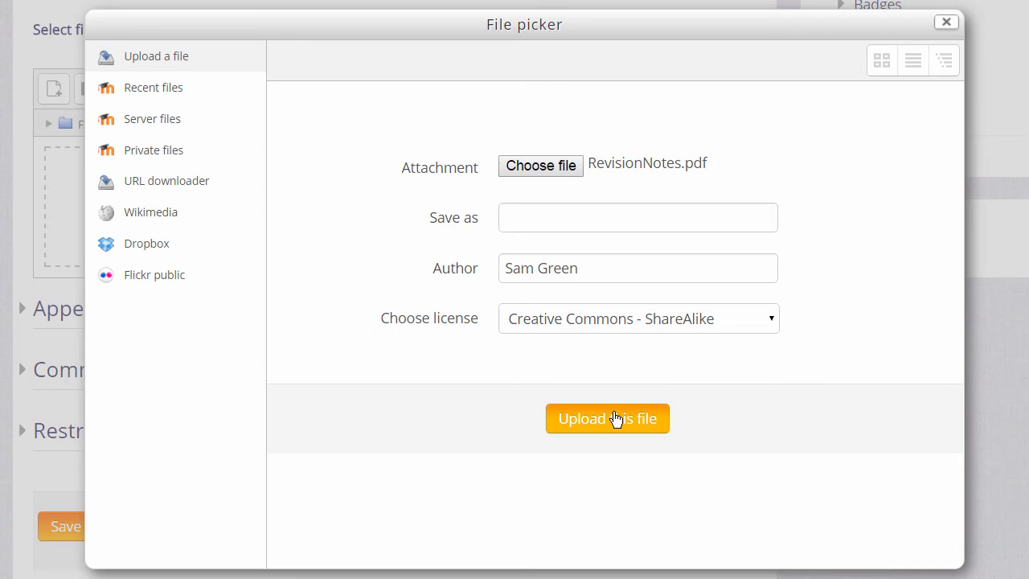
{"action": "left_click", "coordinate": [607, 418]}
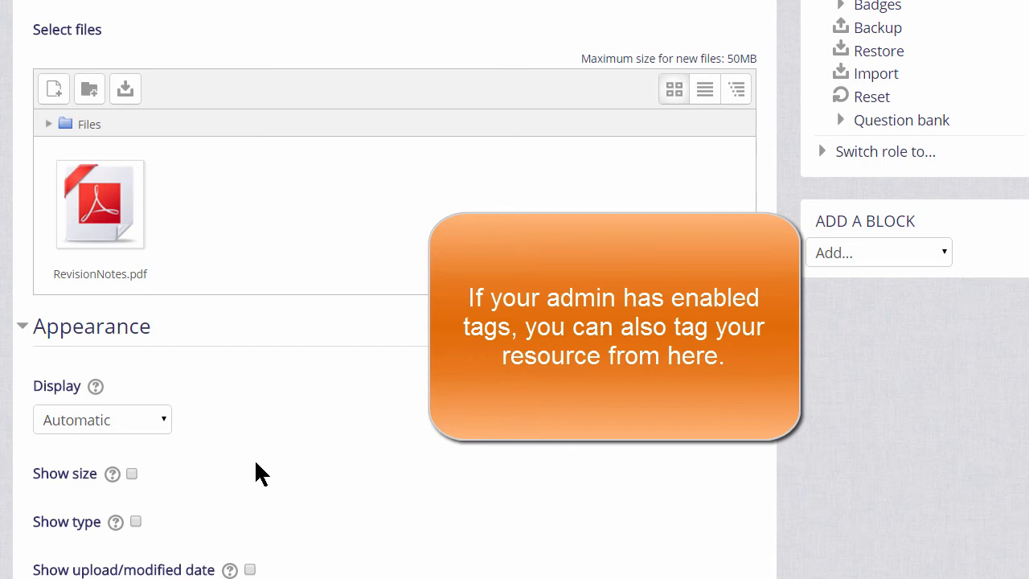
Enable 'Show upload/modified date' under Appearance and reach the save buttons
{"action": "scroll", "scroll_direction": "down", "scroll_amount": 3}
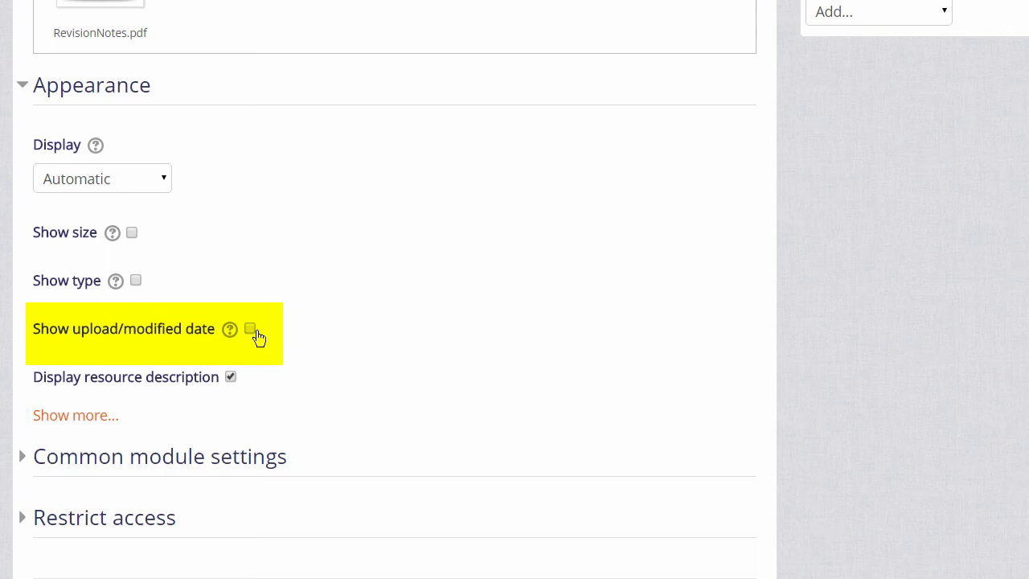
{"action": "left_click", "coordinate": [251, 328]}
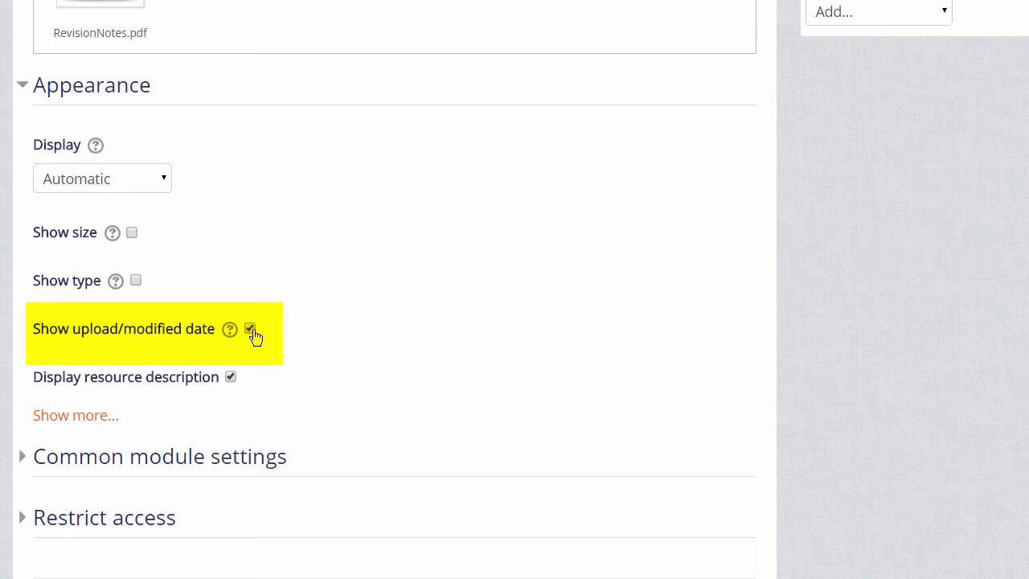
{"action": "scroll", "scroll_direction": "down", "scroll_amount": 3}
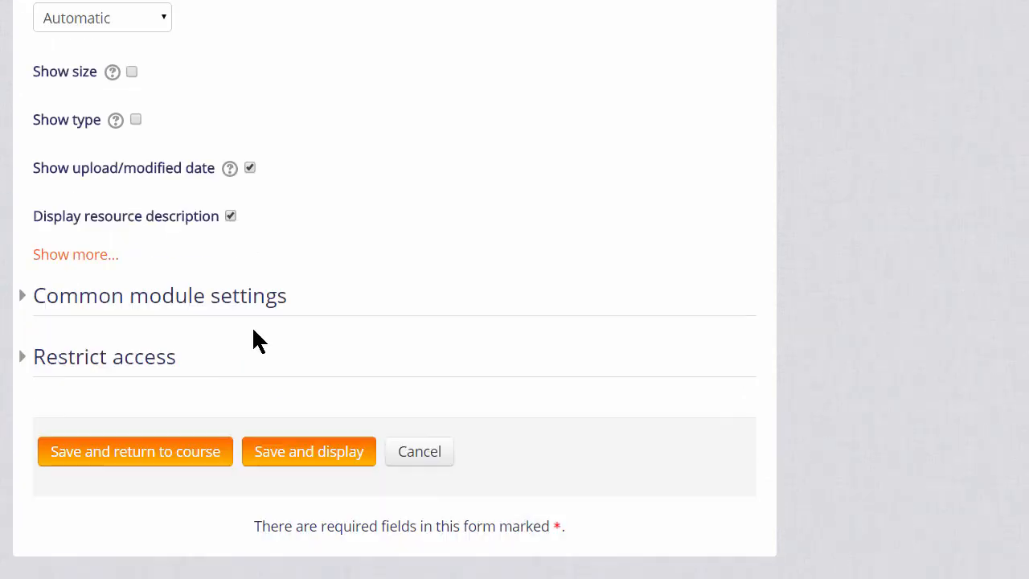
{"action": "scroll", "scroll_direction": "down", "scroll_amount": 3}
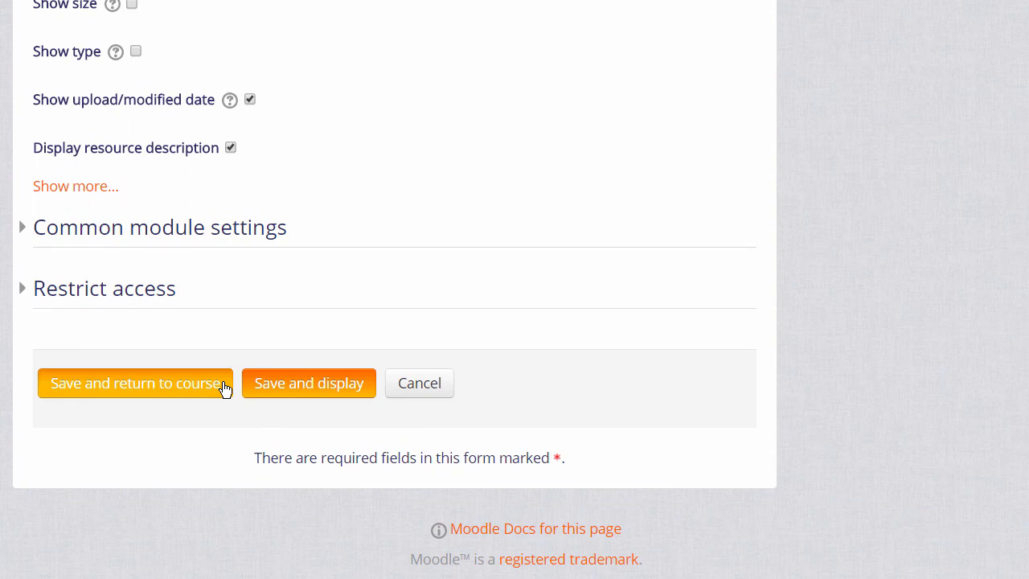
Save the Revision Notes resource and return to the course page
{"action": "left_click", "coordinate": [135, 382]}
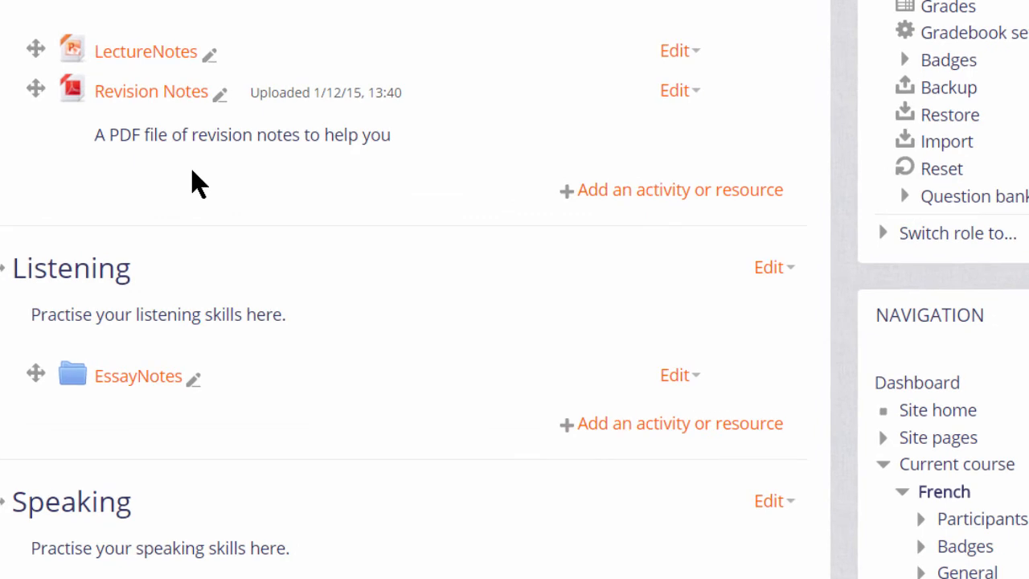
{"action": "mouse_move", "coordinate": [201, 174]}
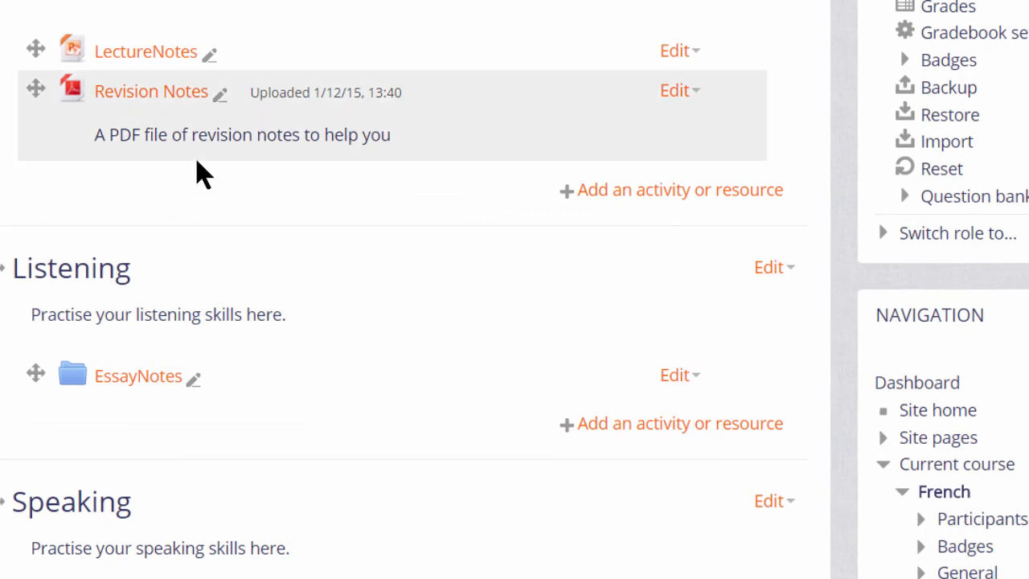